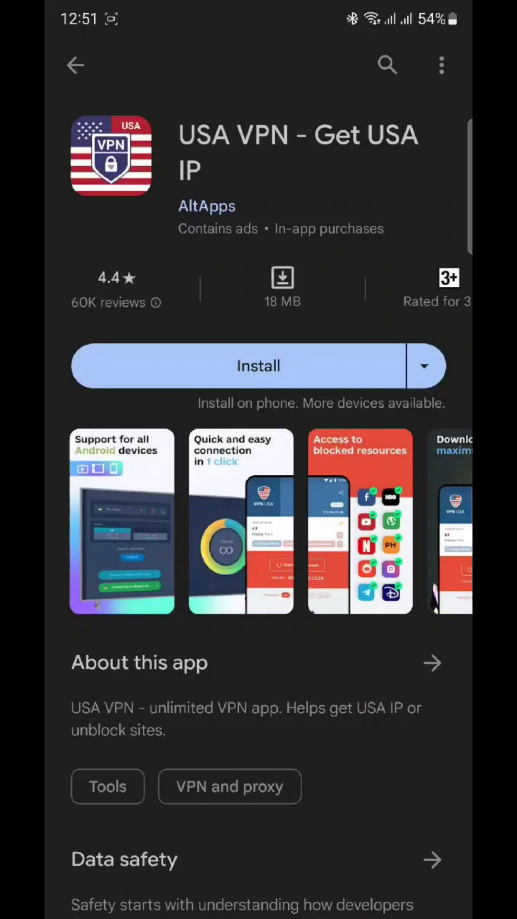
Step: Install the USA VPN – Get USA IP app from Google Play Store
left_click(258, 366)
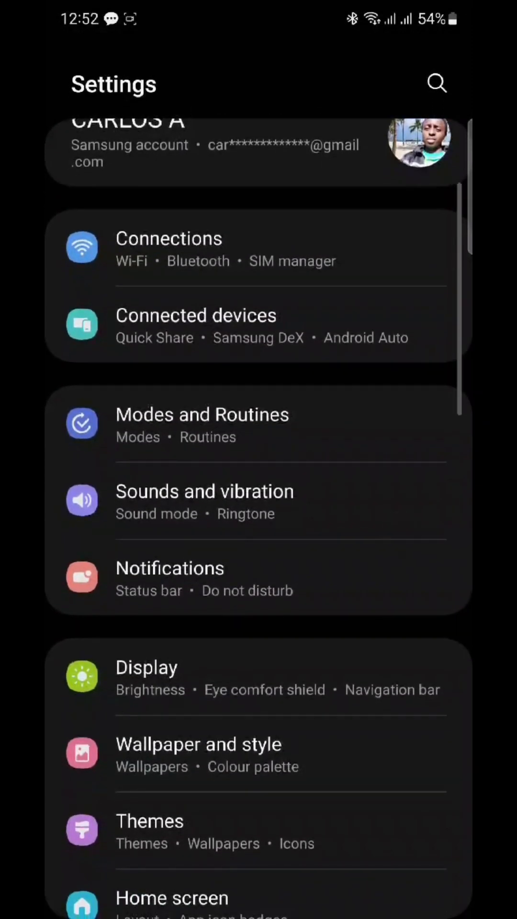
Step: Turn off SIM 1 and SIM 2 in Connections > SIM manager, then return to main Settings
left_click(168, 246)
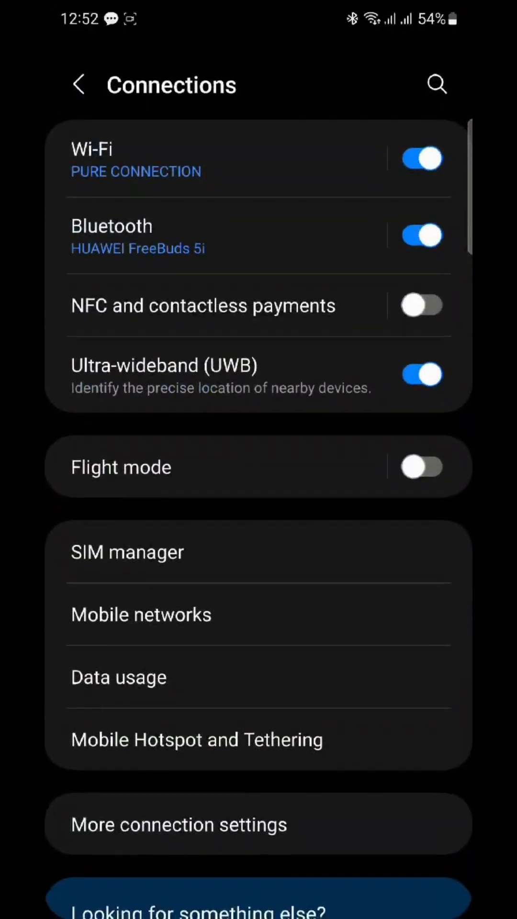
left_click(128, 550)
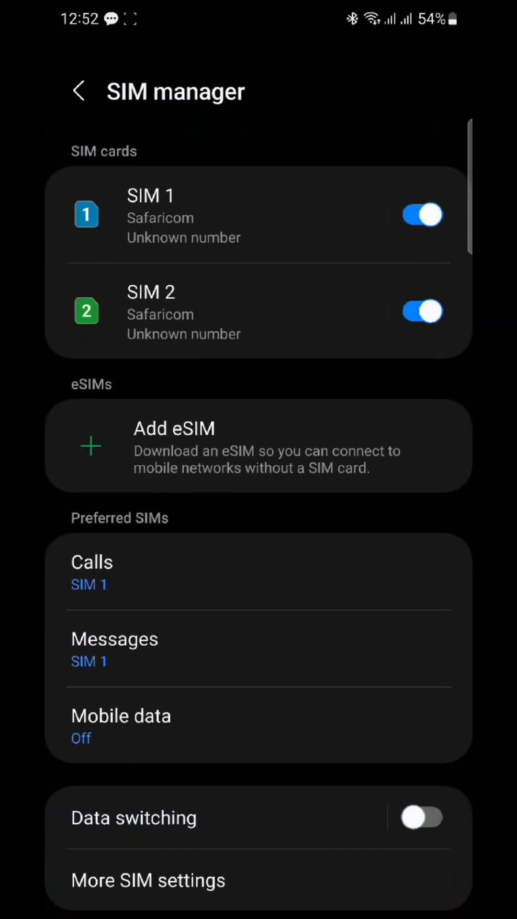
left_click(420, 215)
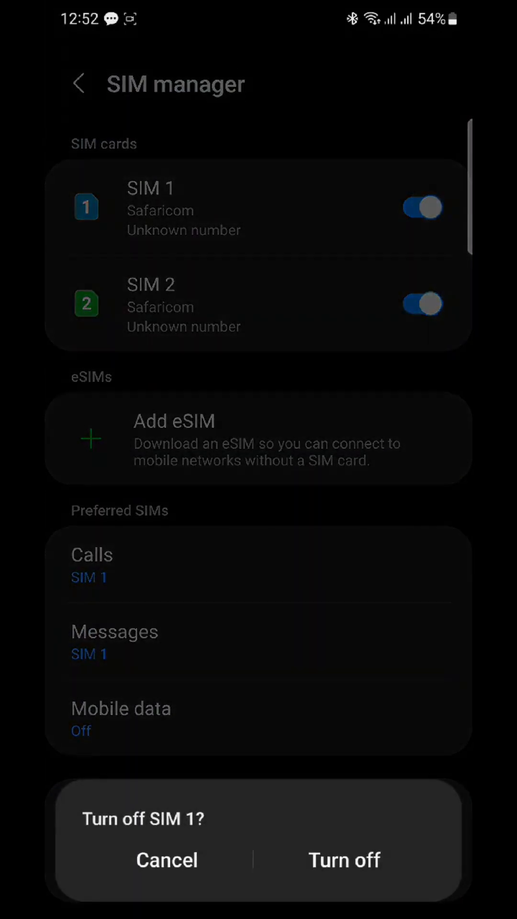
left_click(165, 859)
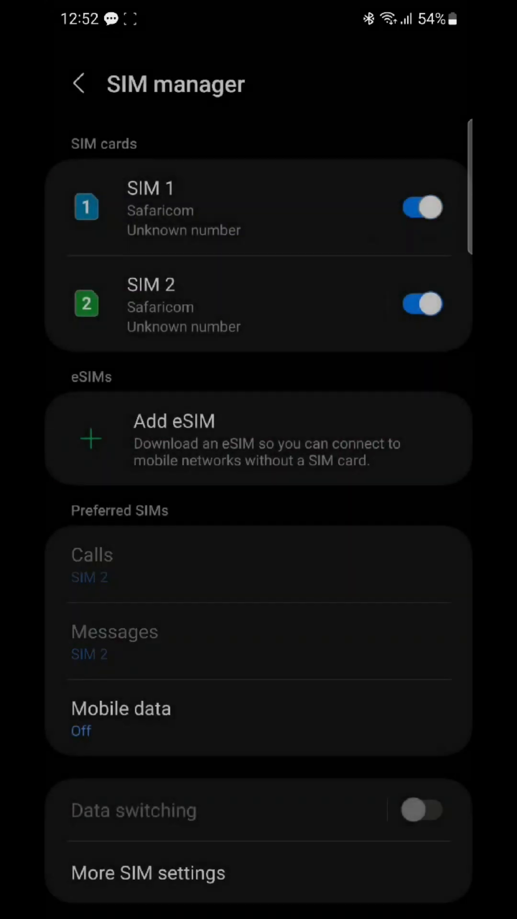
left_click(420, 207)
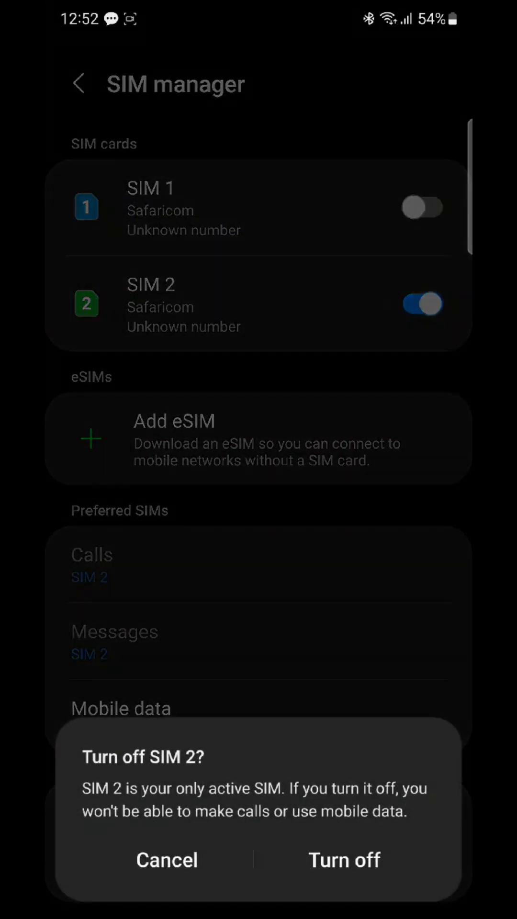
left_click(344, 858)
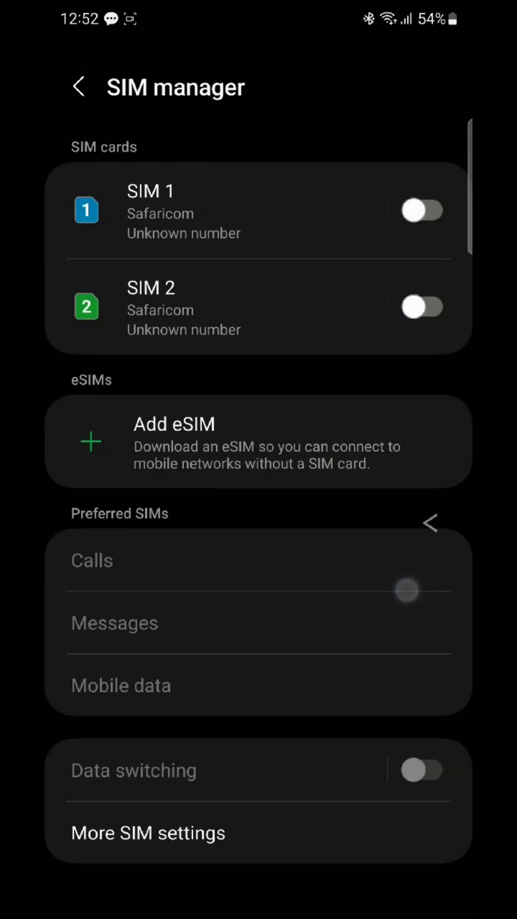
left_click(78, 86)
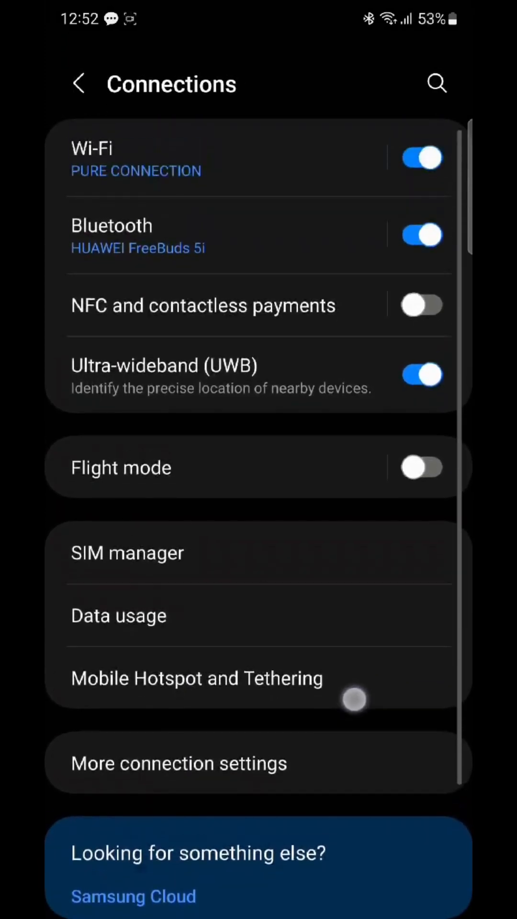
left_click(79, 81)
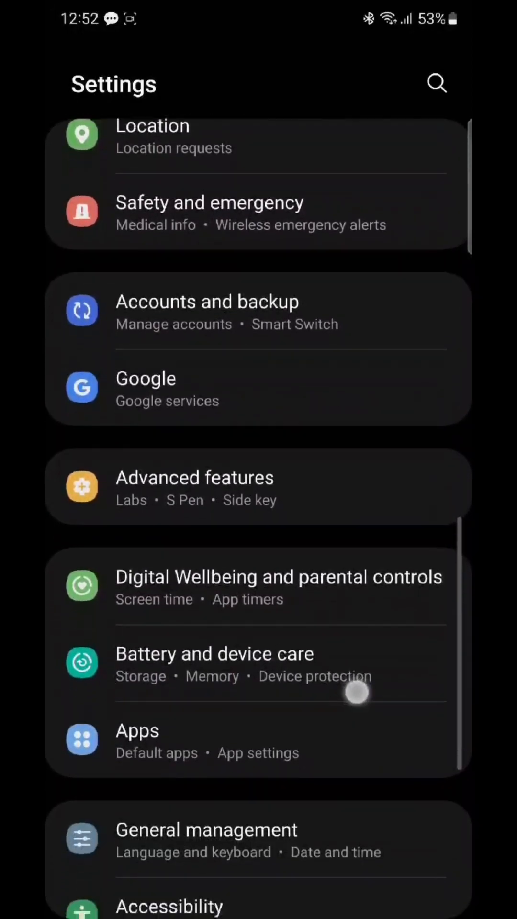
Step: Find Galaxy Store under Apps by searching 'ga' and clear its storage data
left_click(137, 729)
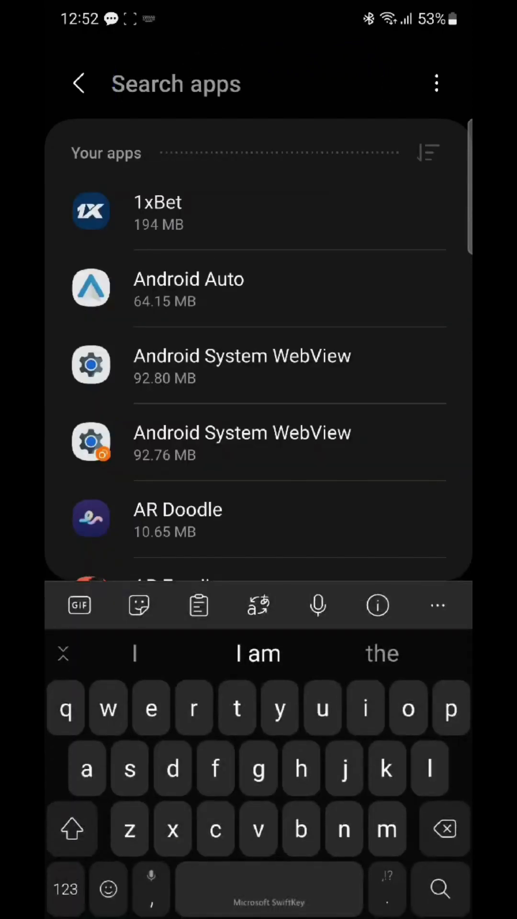
type("ga")
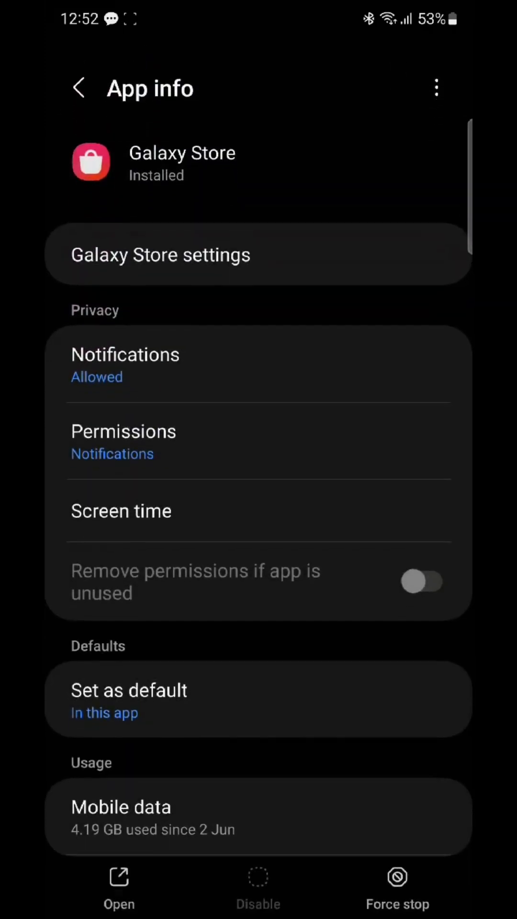
left_click(397, 881)
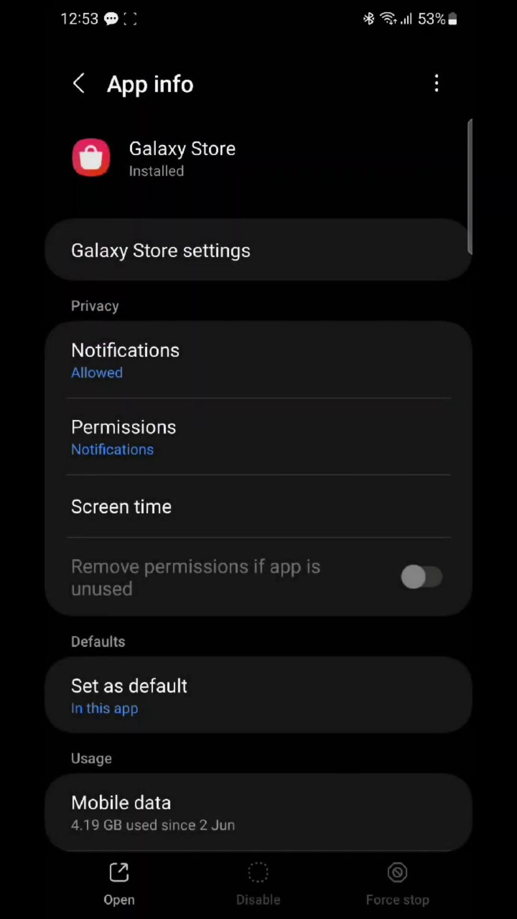
scroll("down", 3)
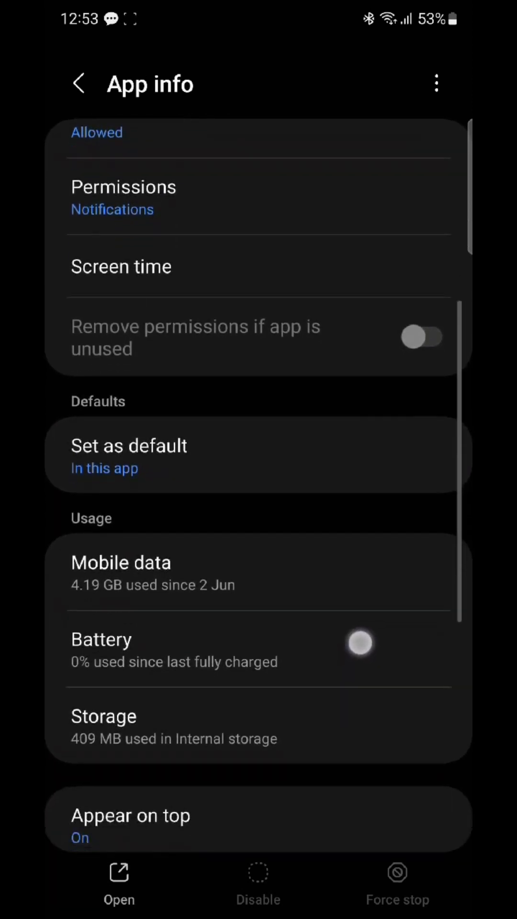
scroll("down", 3)
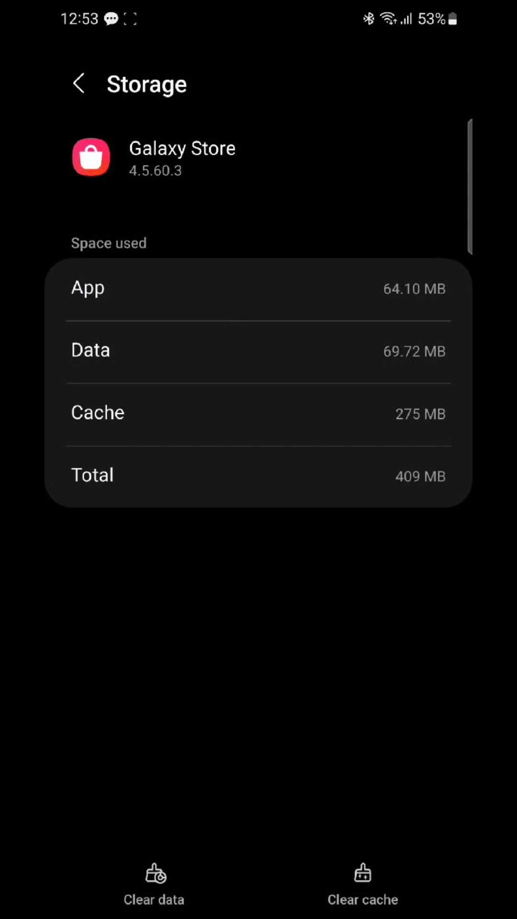
left_click(154, 885)
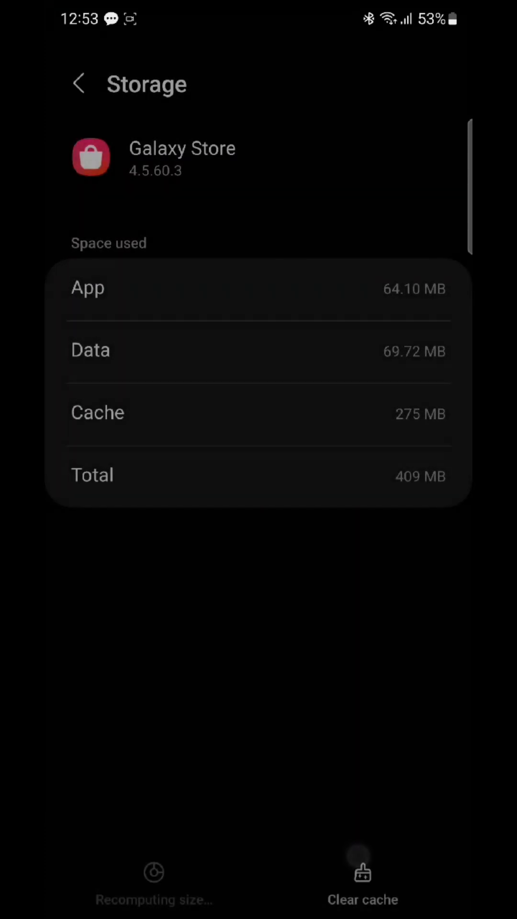
left_click(362, 872)
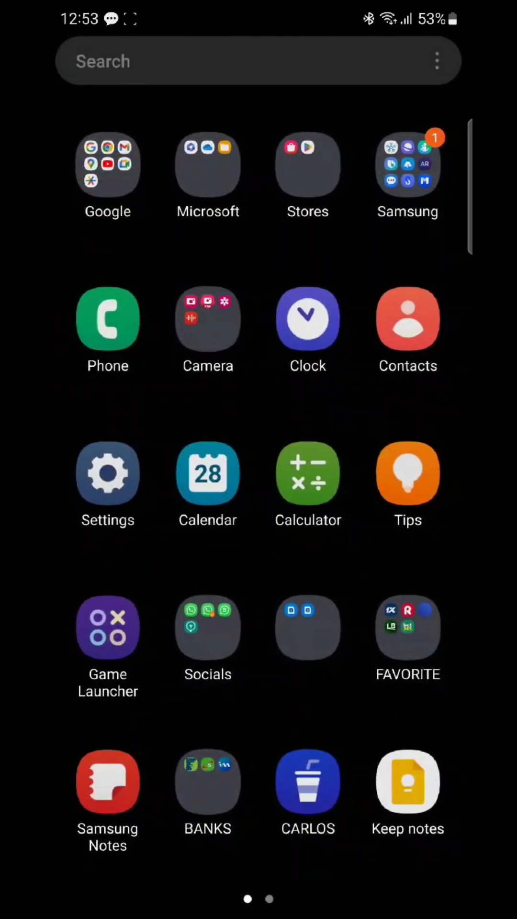
Step: Connect to VPN USA in the VPN USA app
scroll("left", 3)
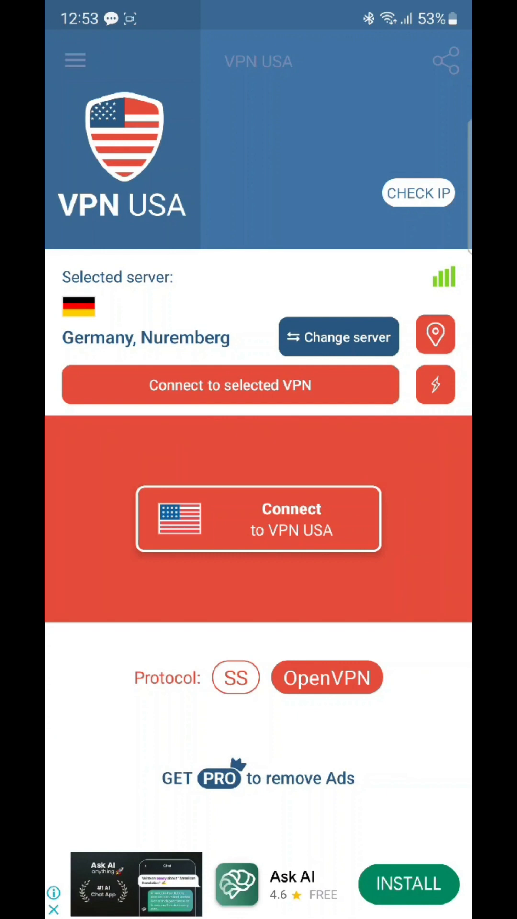
left_click(258, 518)
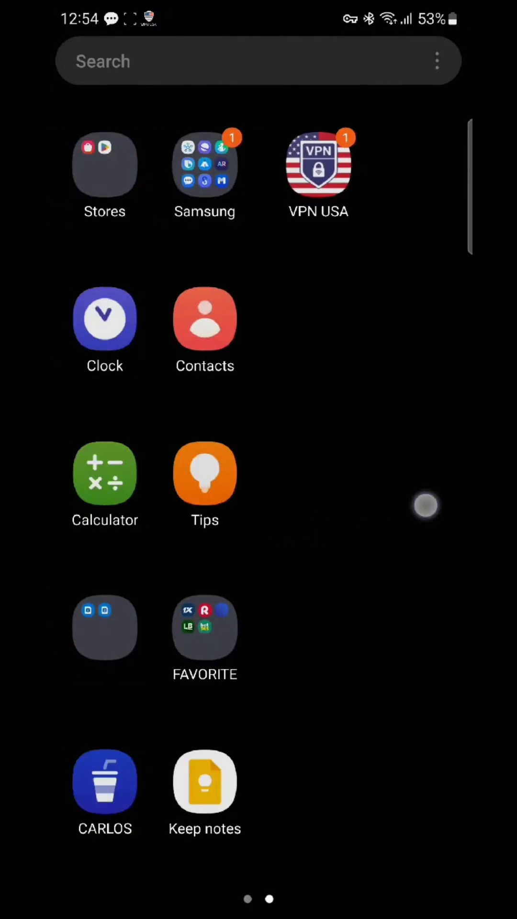
Step: Launch Galaxy Store from the Stores folder and agree to all terms, including optional ones
left_click(104, 164)
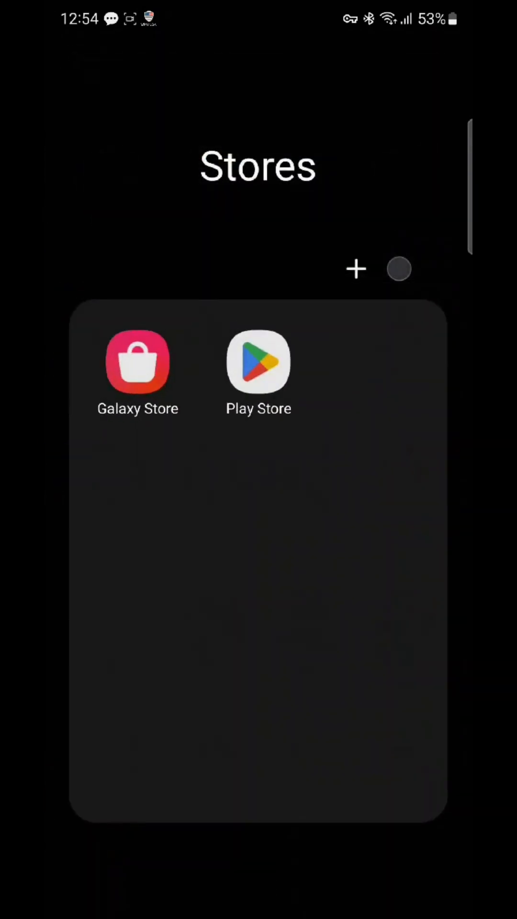
left_click(138, 362)
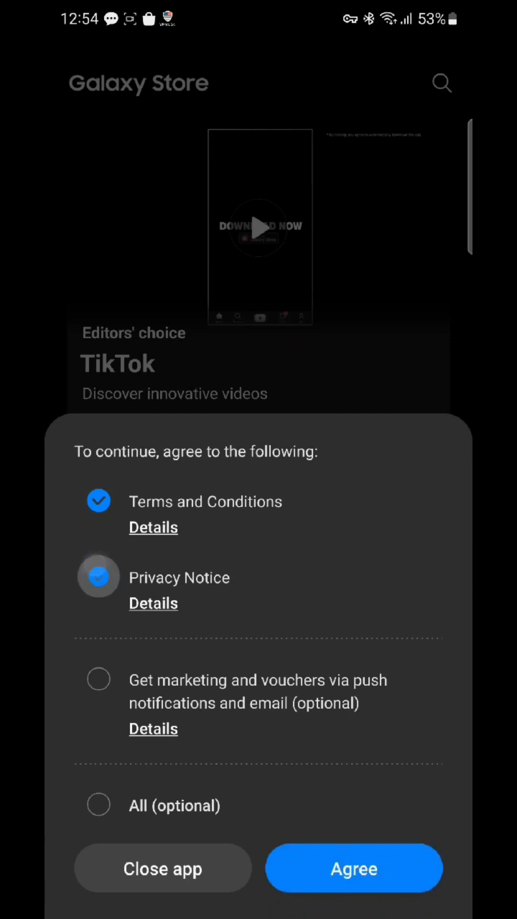
left_click(99, 804)
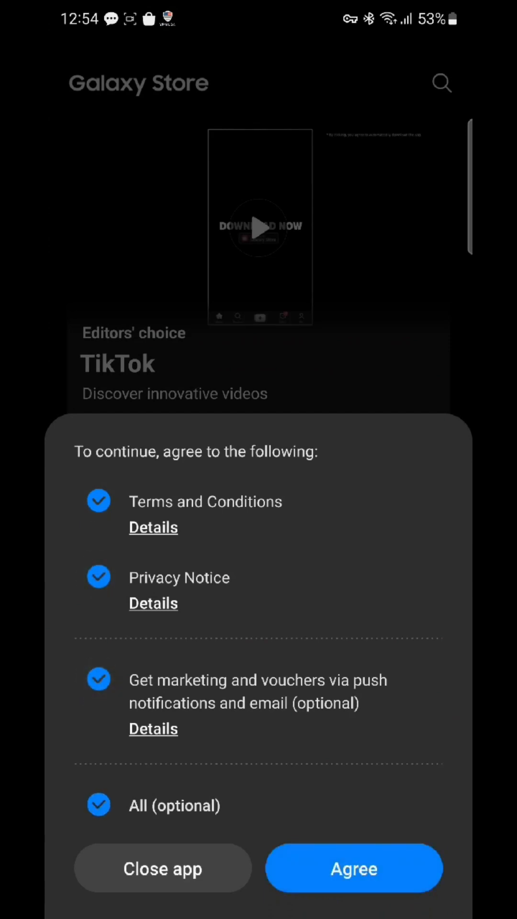
left_click(99, 679)
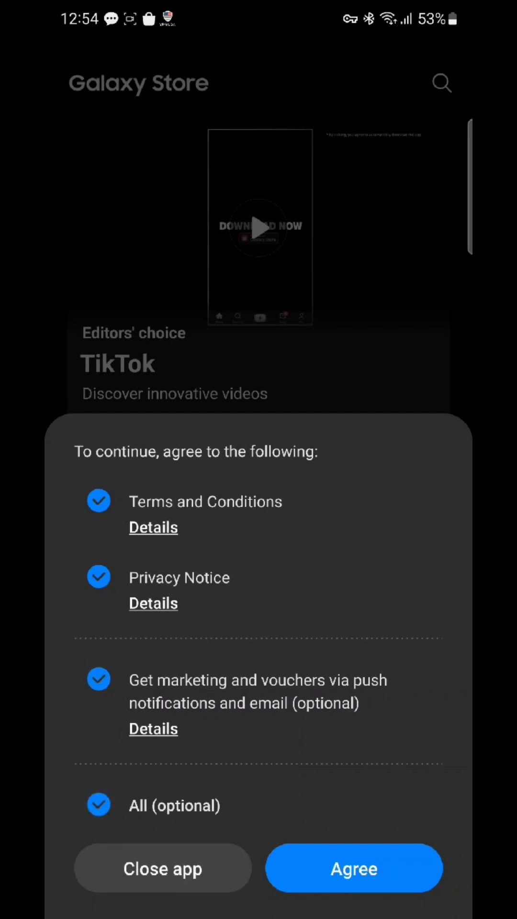
left_click(98, 679)
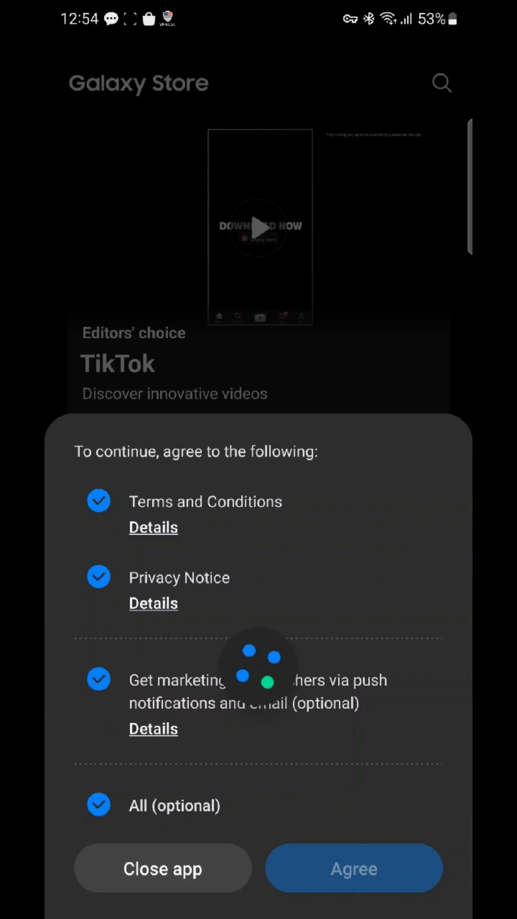
left_click(353, 868)
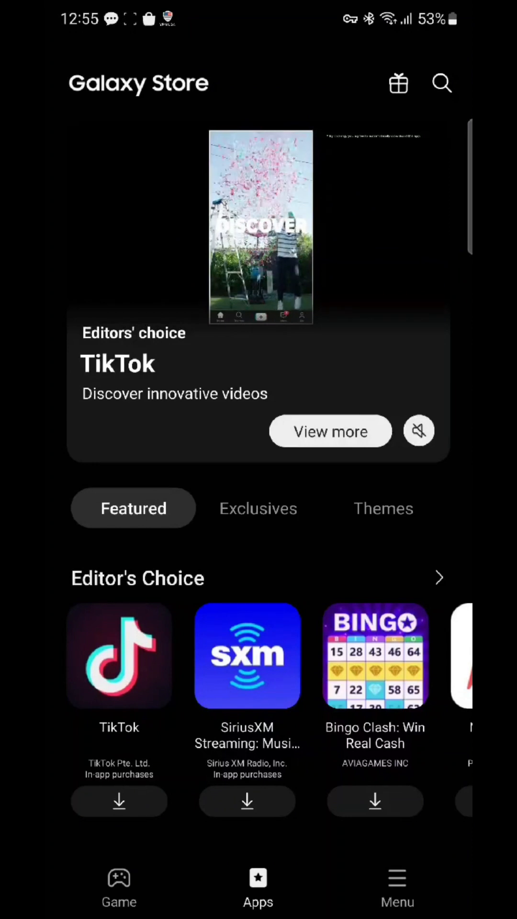
Step: Search Galaxy Store for 'good lock' and start downloading Good Lock
left_click(442, 82)
type("good l")
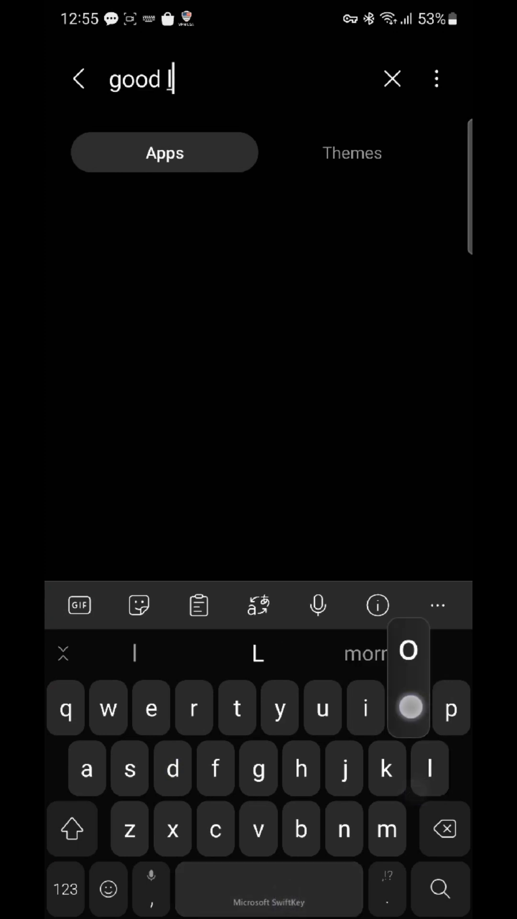
type("ock")
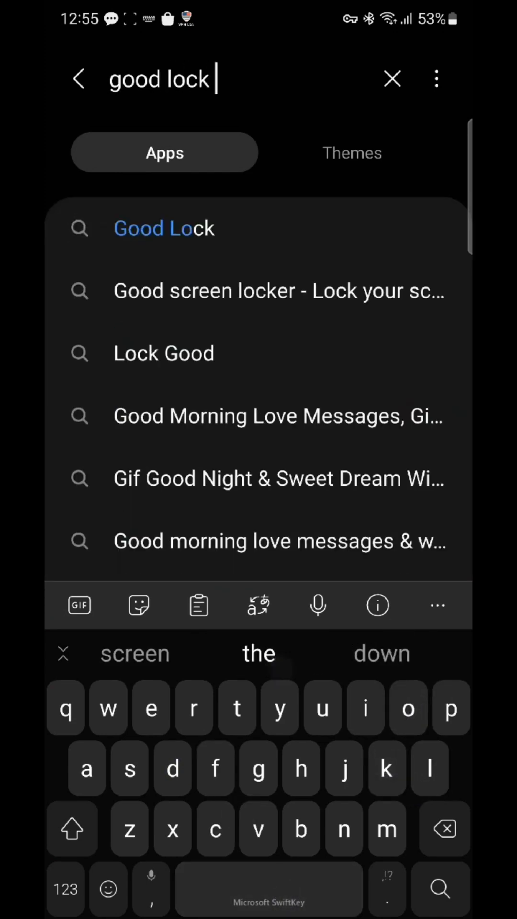
left_click(164, 228)
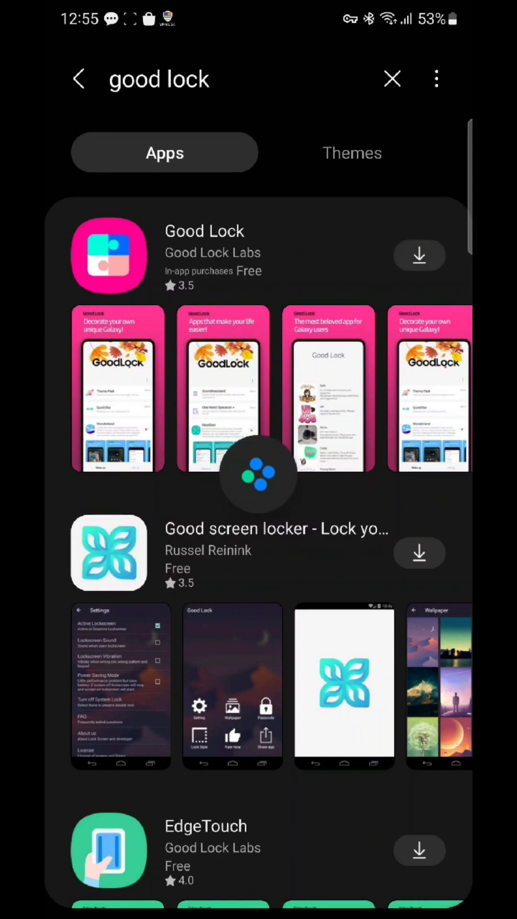
left_click(418, 255)
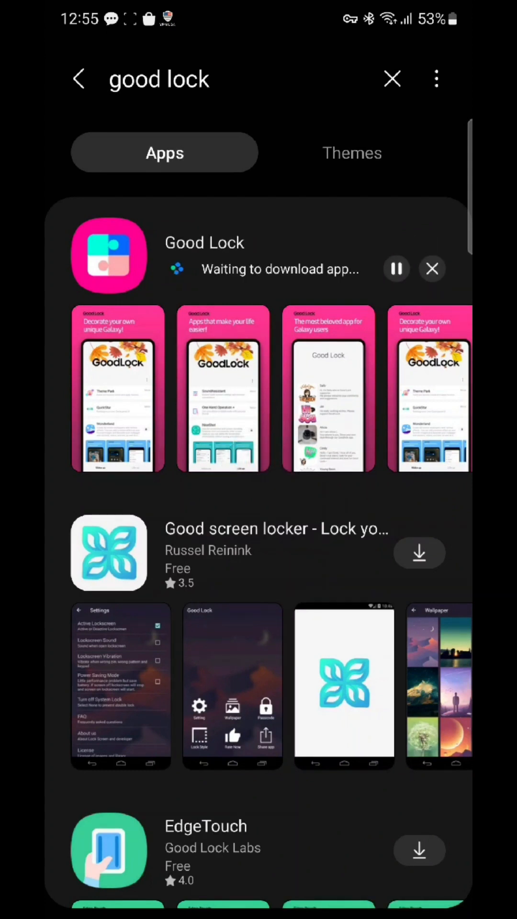